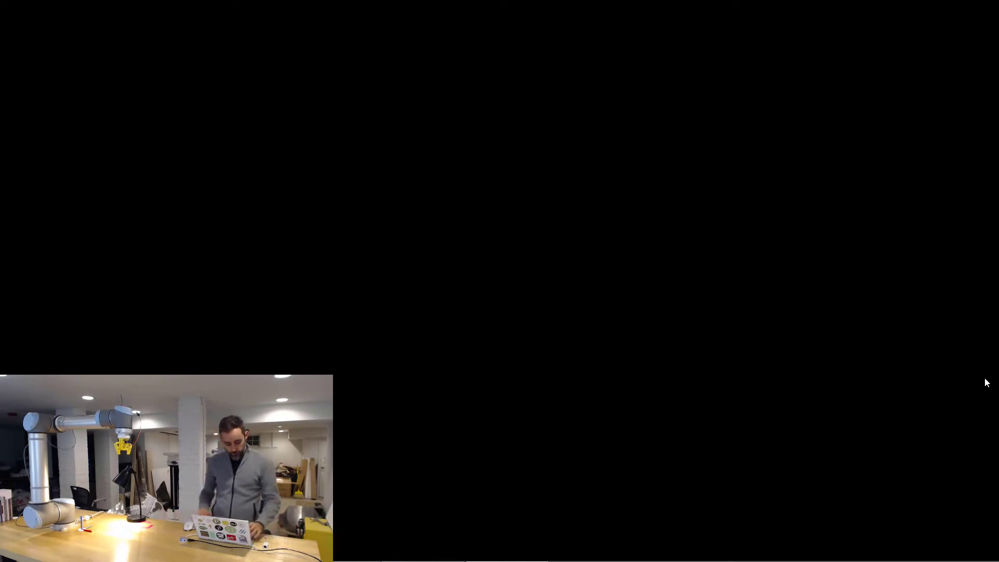
Step: Search Windows for 'cmd' to list Command Prompt
text(cmd)
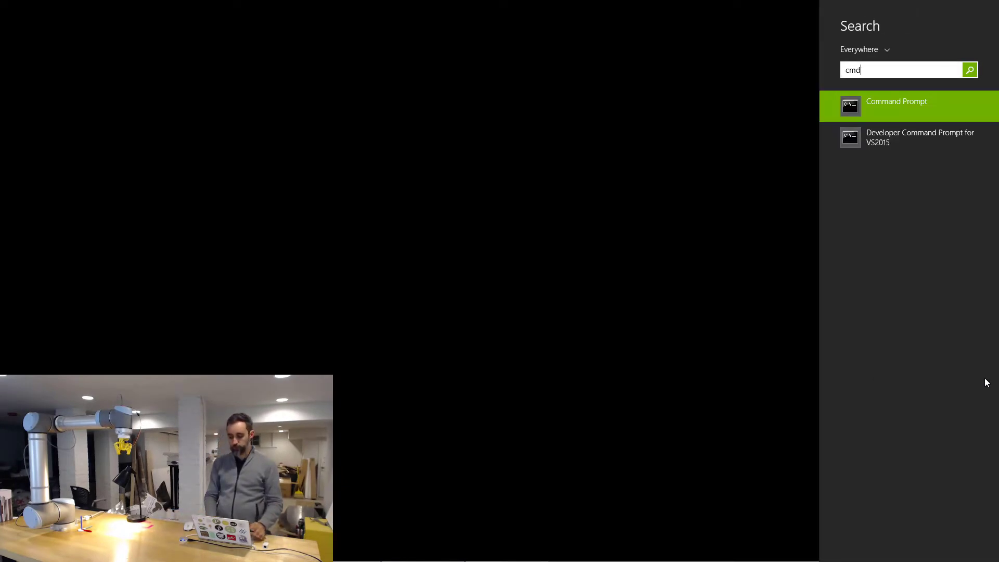
Step: Launch an administrator Command Prompt and start typing 'ping 192.1' toward the controller
click(896, 105)
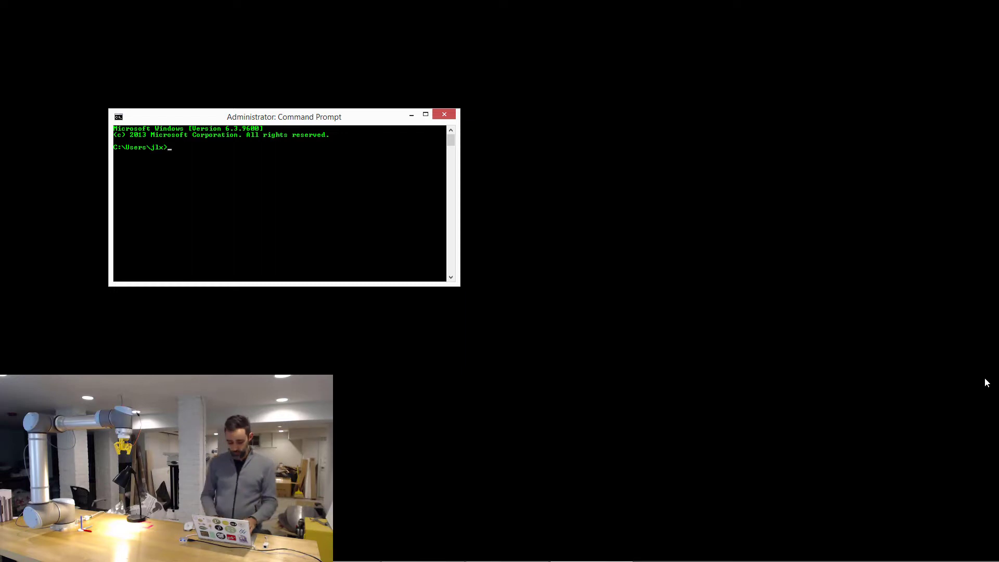
text(ping)
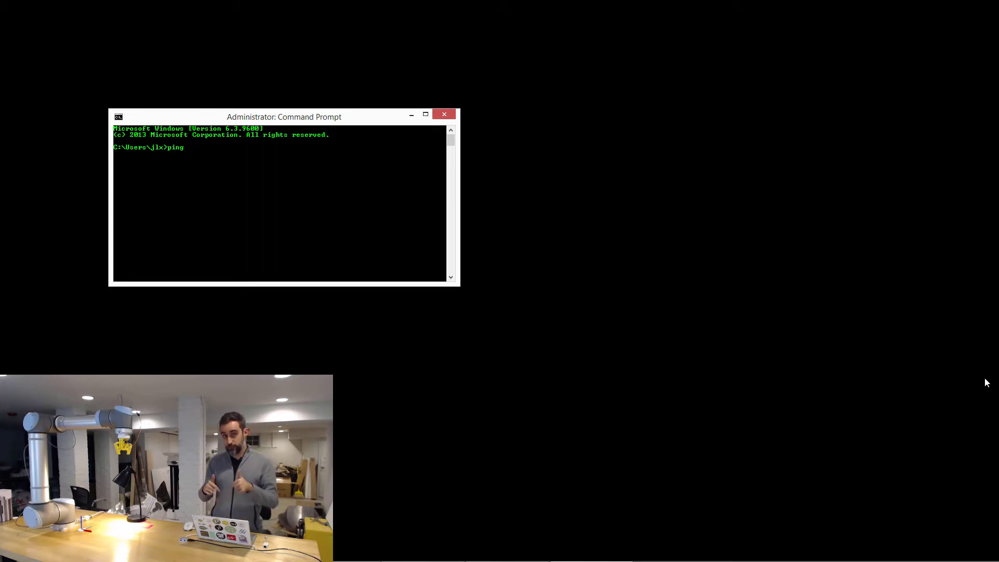
text(192.1)
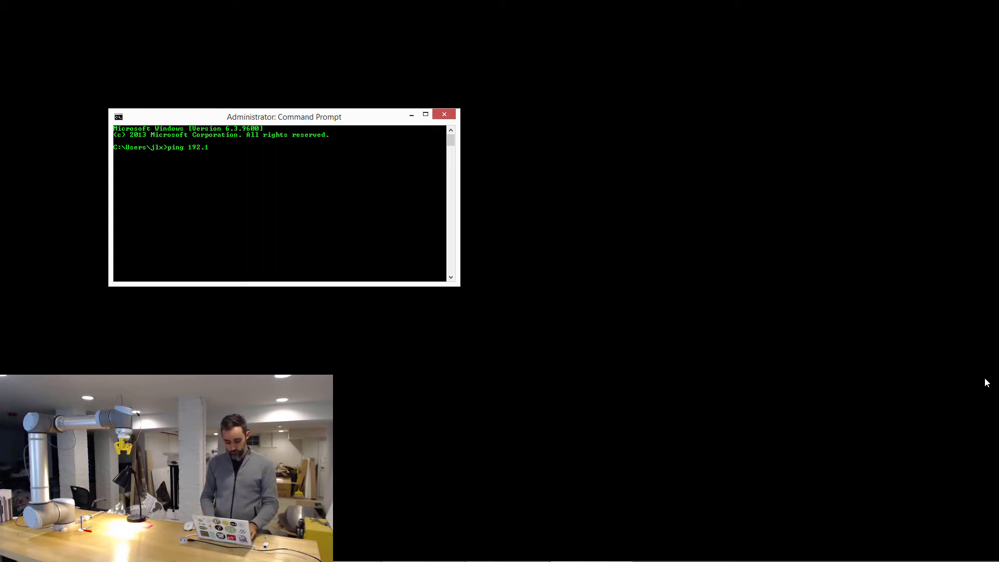